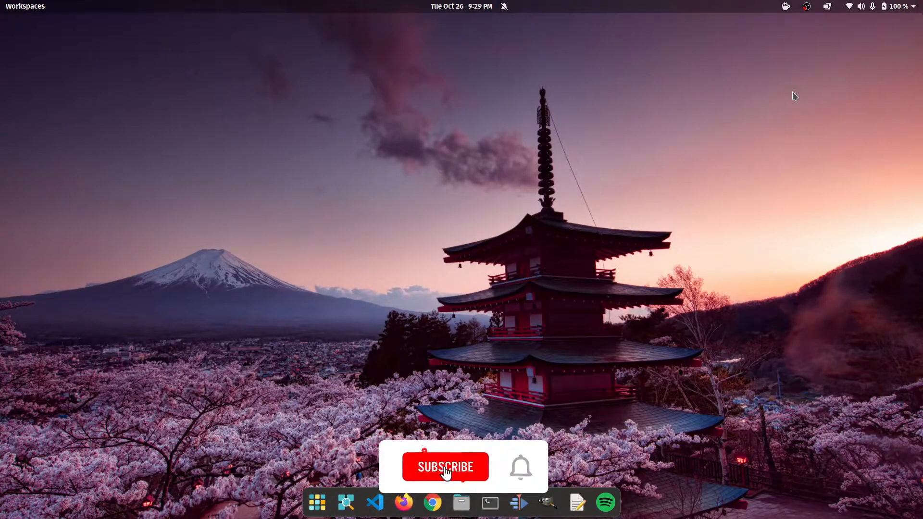
# Step: Reach the Keyboard page of GNOME Settings via the launcher search and bring Keyboard Shortcuts into view
pyautogui.click(446, 466)
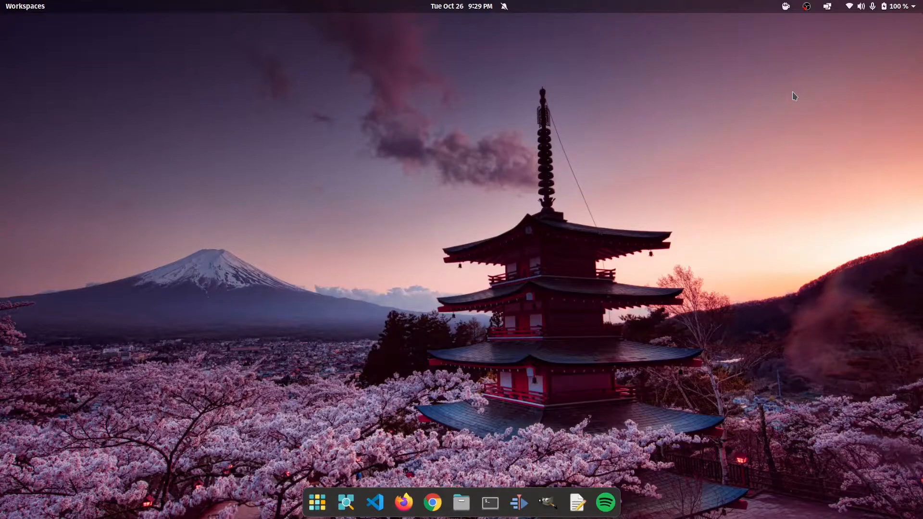
pyautogui.click(25, 6)
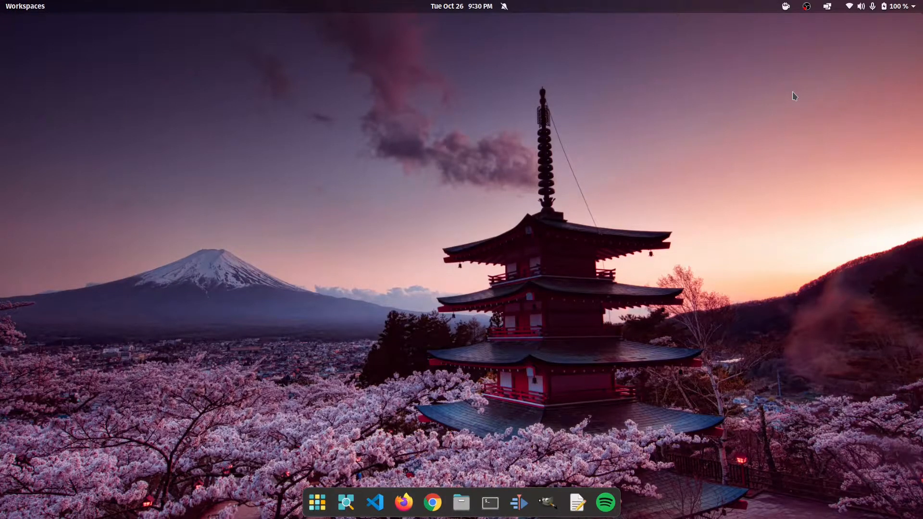
pyautogui.write('ksyb')
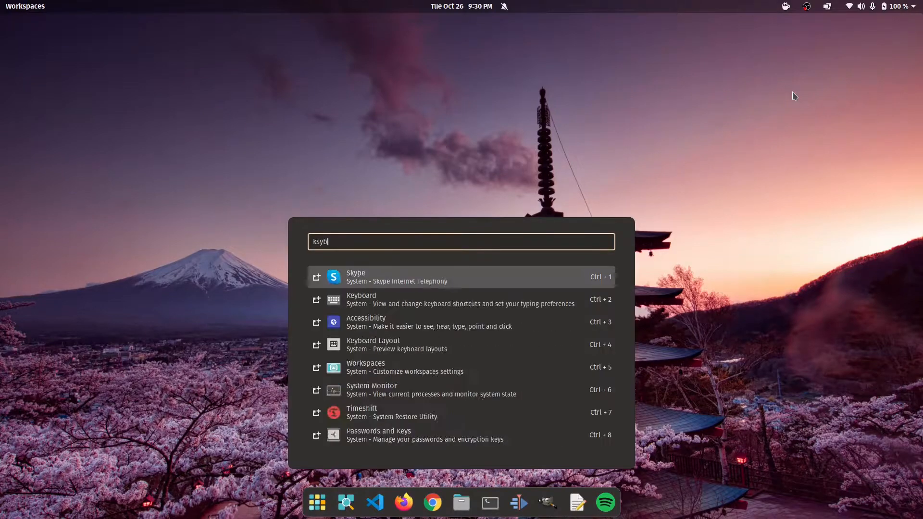
pyautogui.press('Escape')
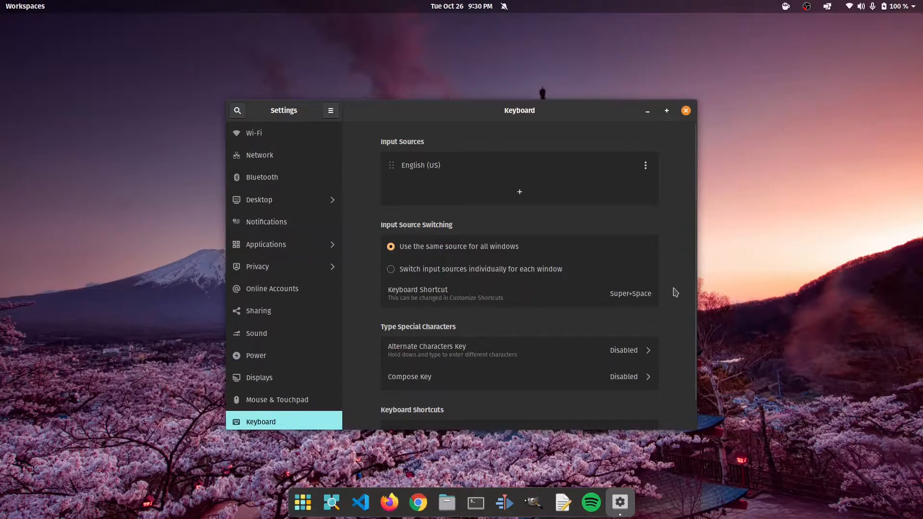
pyautogui.moveTo(371, 442)
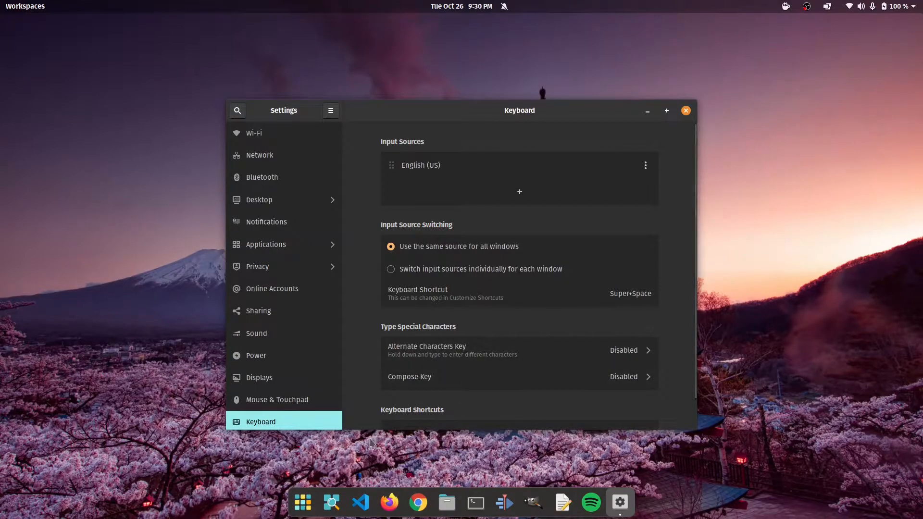
pyautogui.click(302, 503)
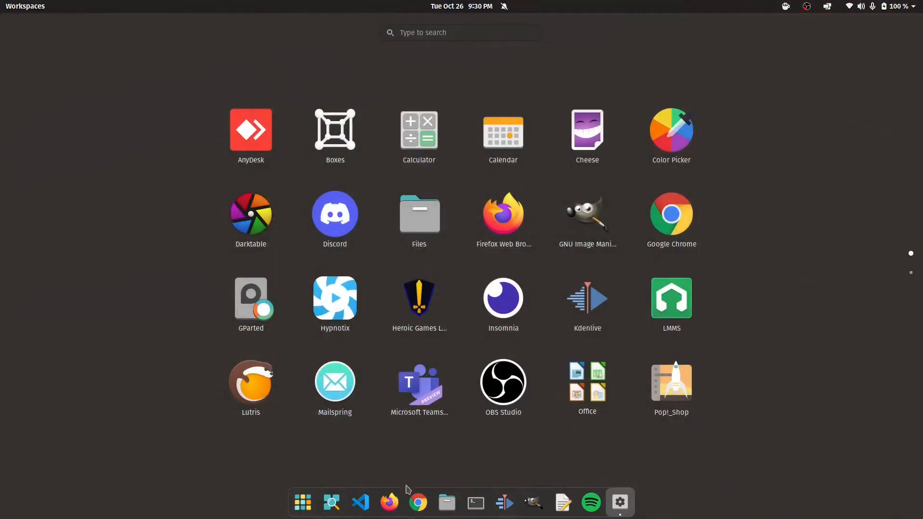
pyautogui.moveTo(503, 381)
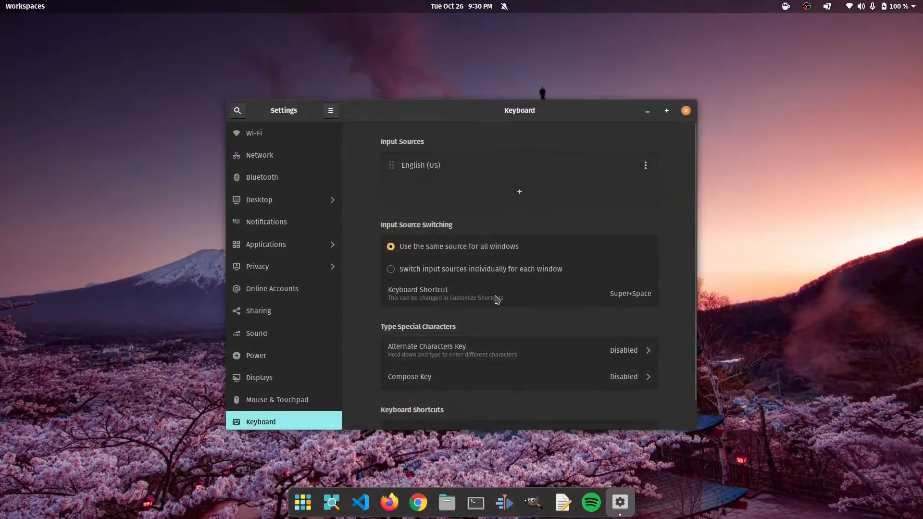
pyautogui.moveTo(252, 423)
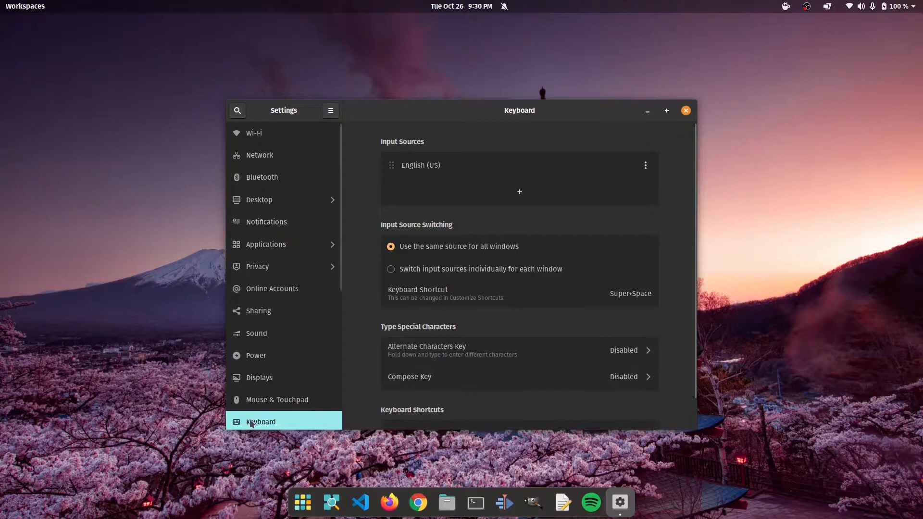
pyautogui.scroll(-3)
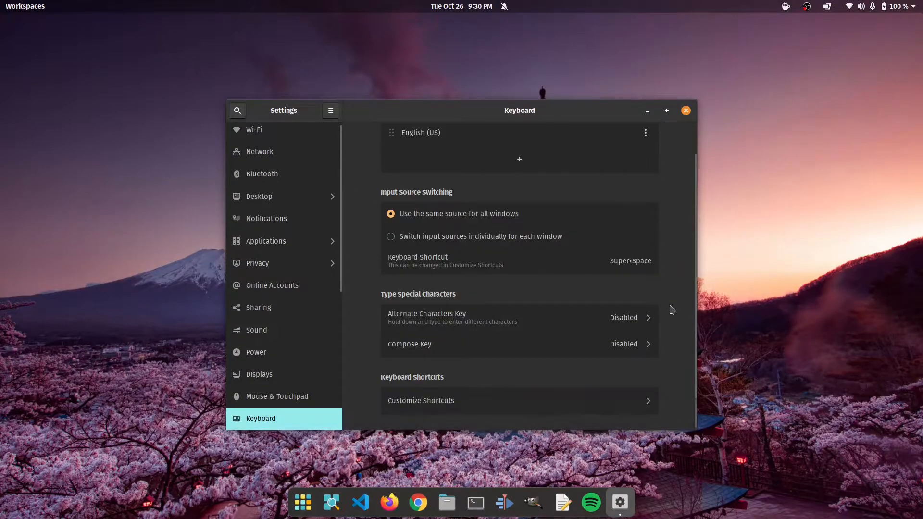
pyautogui.moveTo(462, 440)
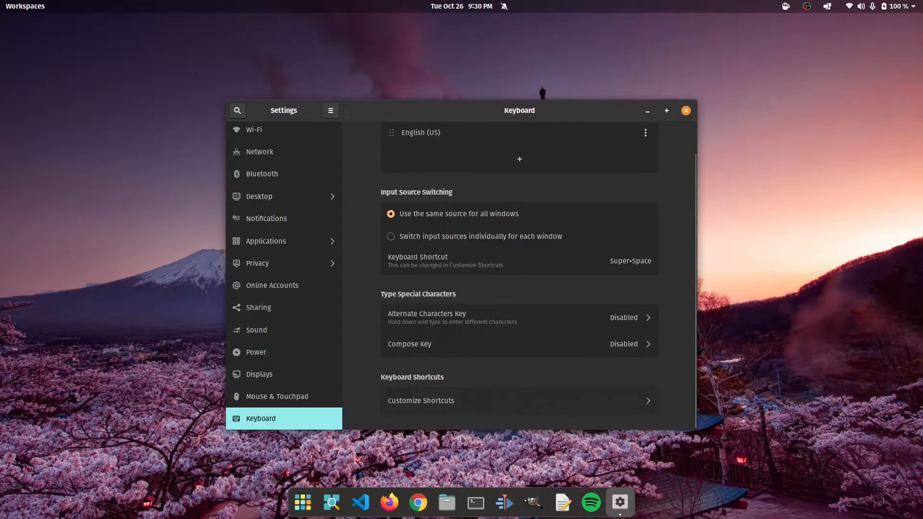
# Step: Enter Customize Shortcuts to list all keyboard shortcut categories
pyautogui.click(421, 400)
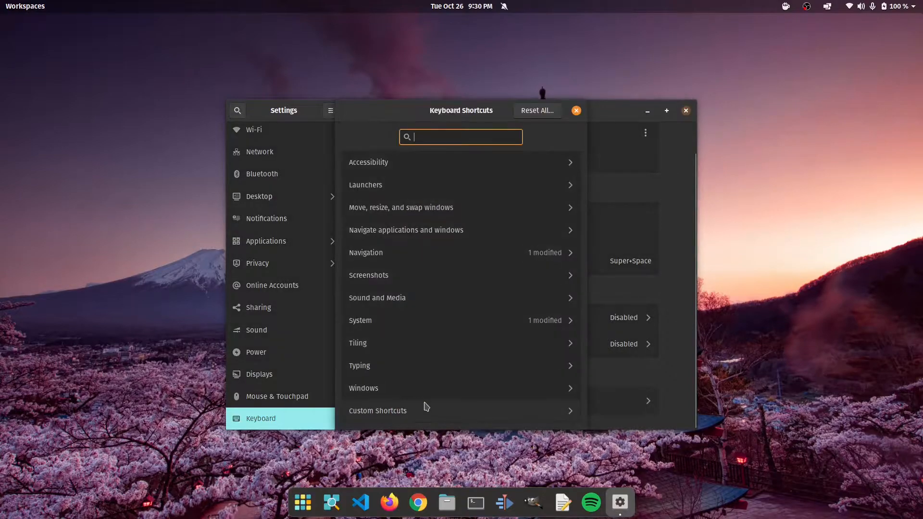
pyautogui.moveTo(458, 271)
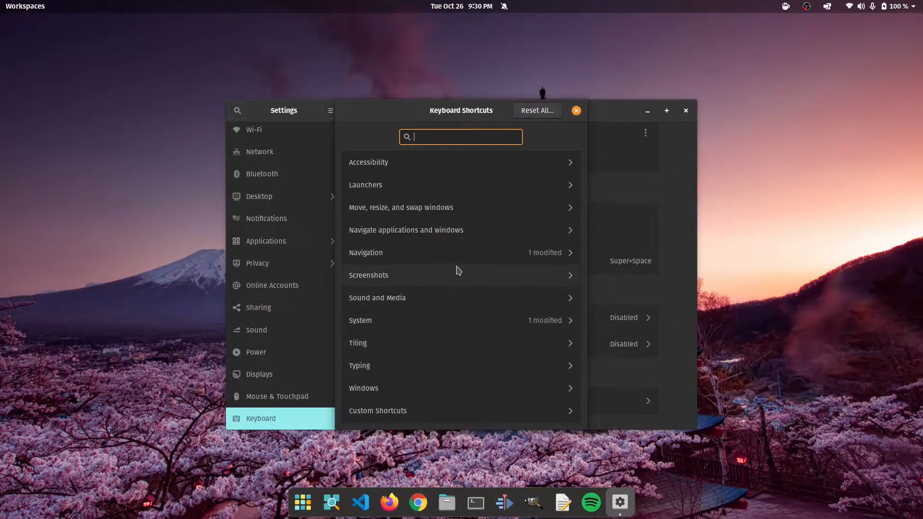
pyautogui.moveTo(415, 359)
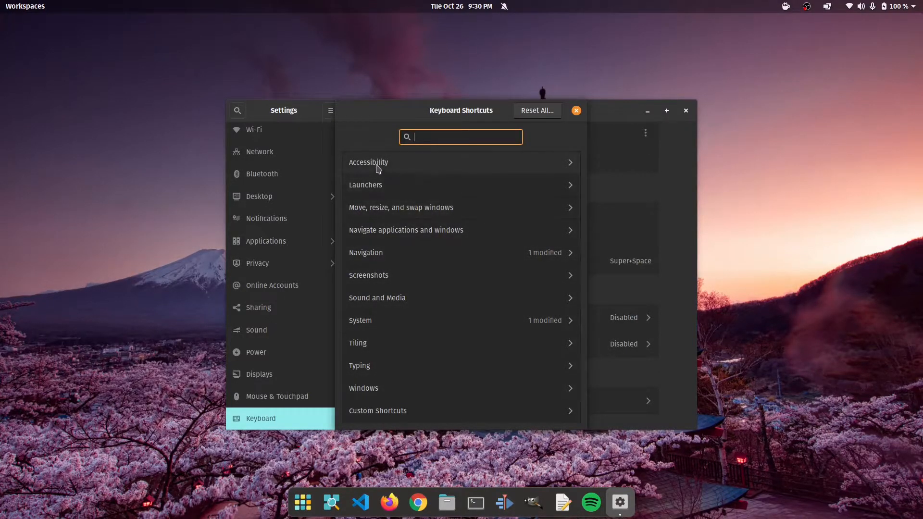
pyautogui.click(368, 162)
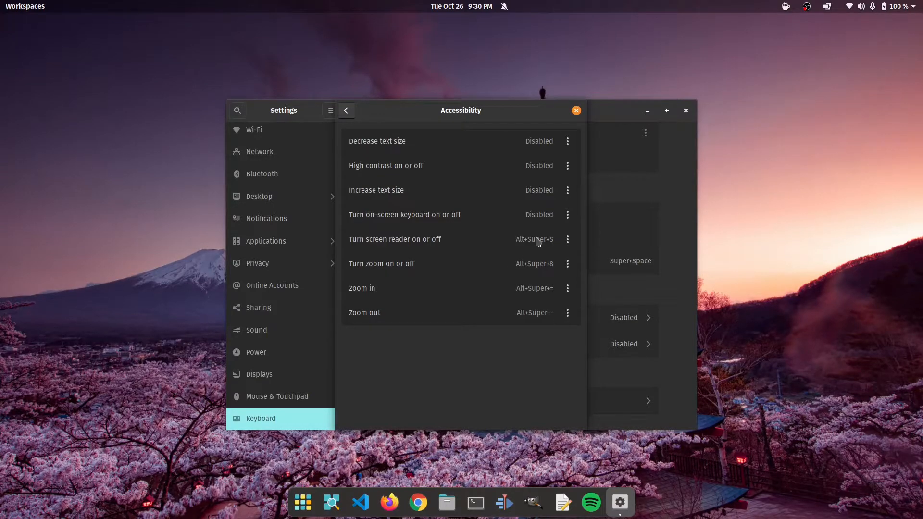
pyautogui.moveTo(534, 255)
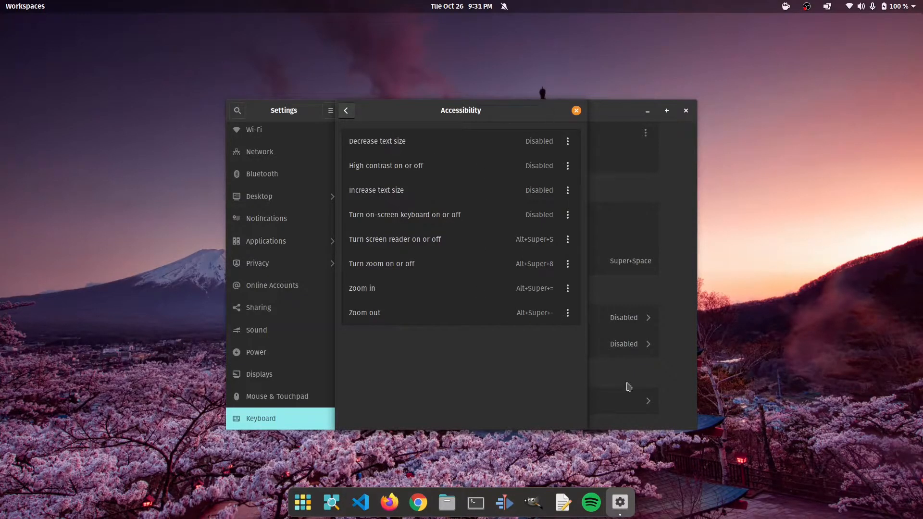
pyautogui.moveTo(375, 274)
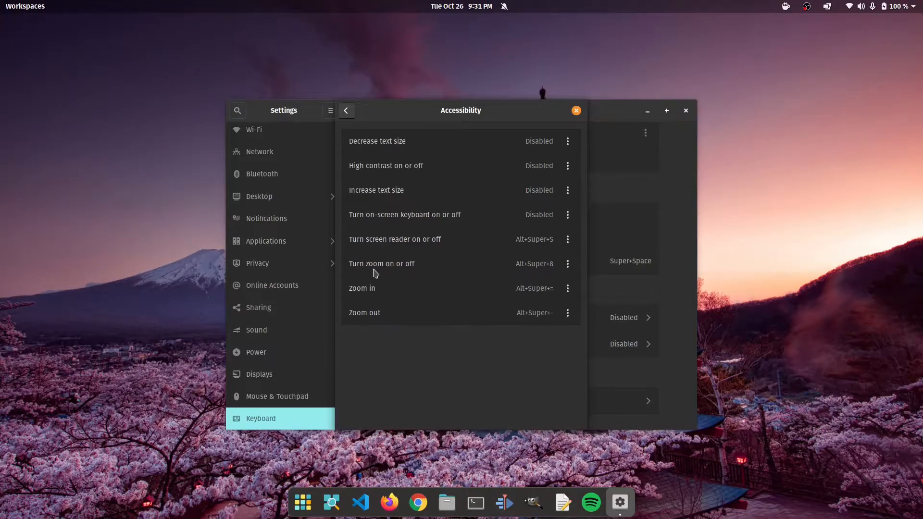
pyautogui.moveTo(524, 277)
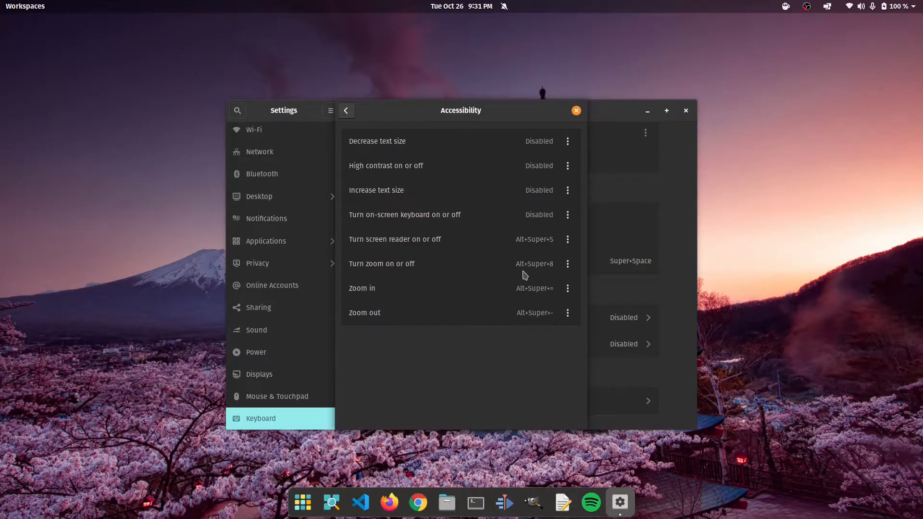
pyautogui.moveTo(411, 165)
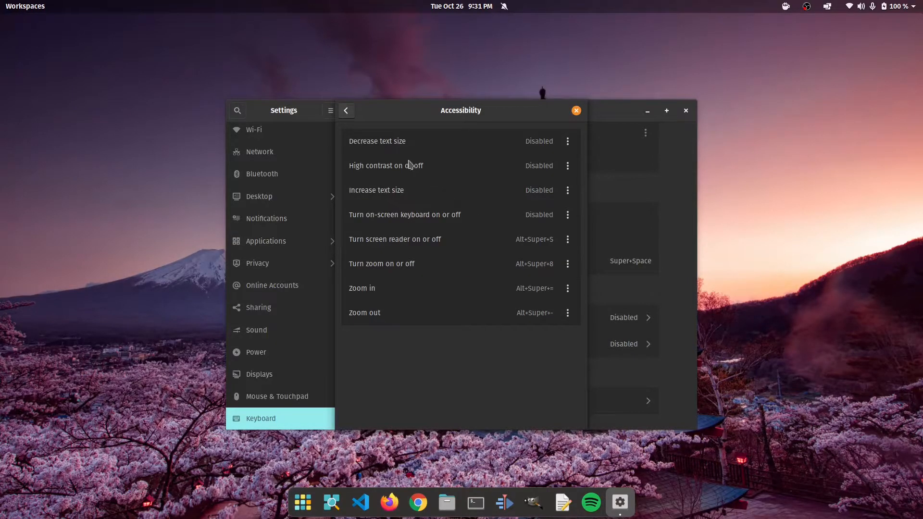
pyautogui.click(346, 111)
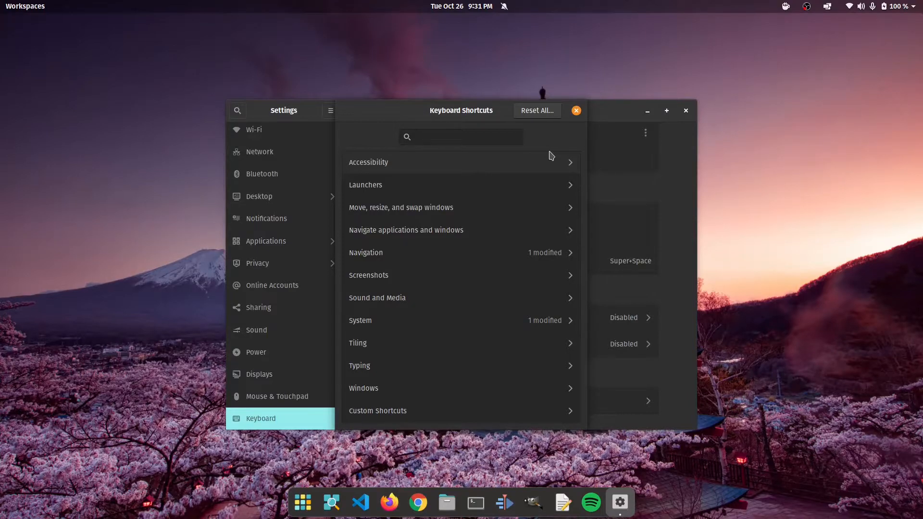
pyautogui.moveTo(523, 258)
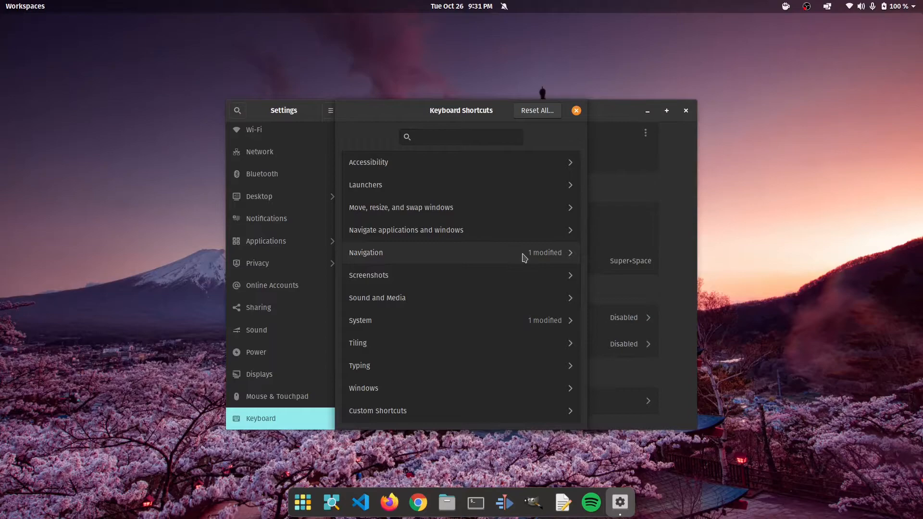
# Step: Search shortcuts for 'workspaces' and remove the Super+Tab binding from Show workspaces, leaving Super+D
pyautogui.click(461, 137)
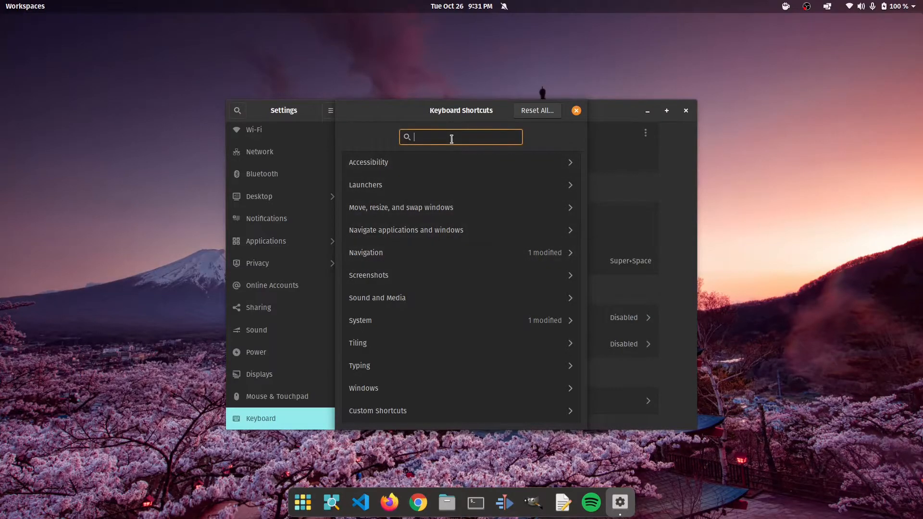
pyautogui.write('workspac')
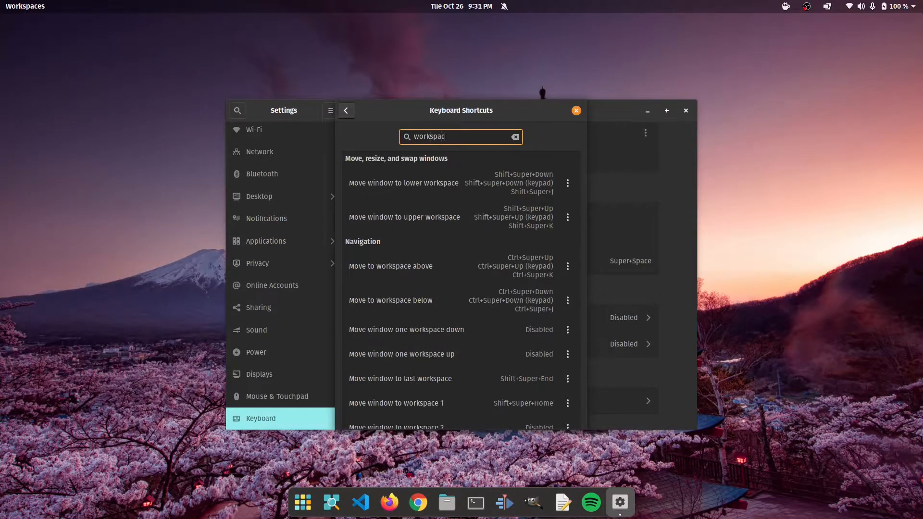
pyautogui.write('es')
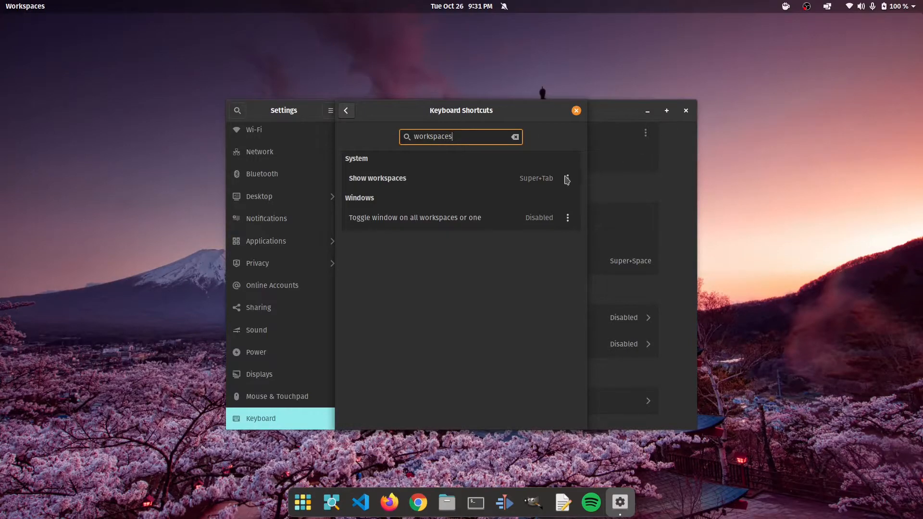
pyautogui.moveTo(570, 183)
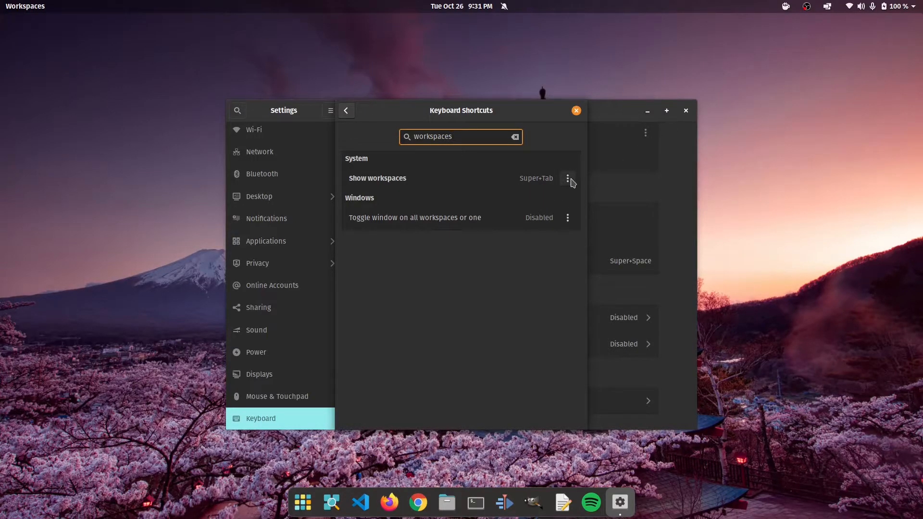
pyautogui.click(567, 178)
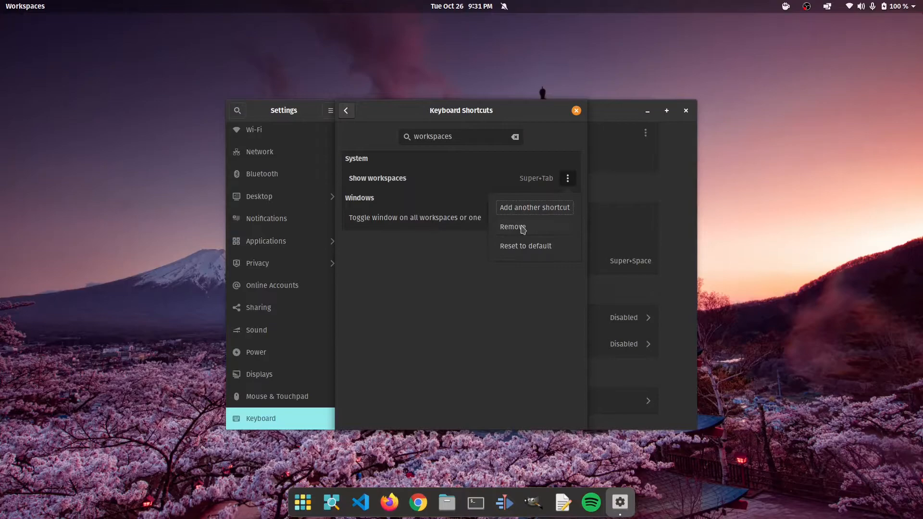
pyautogui.click(512, 227)
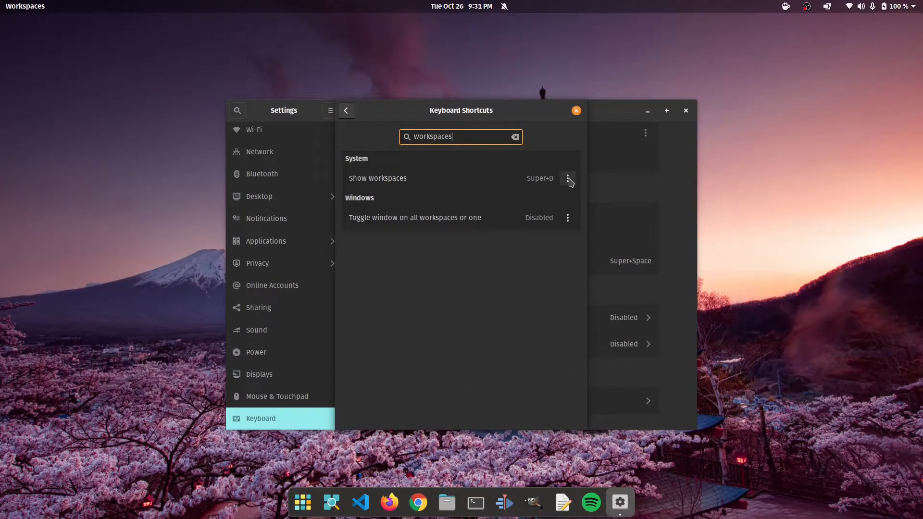
pyautogui.moveTo(573, 187)
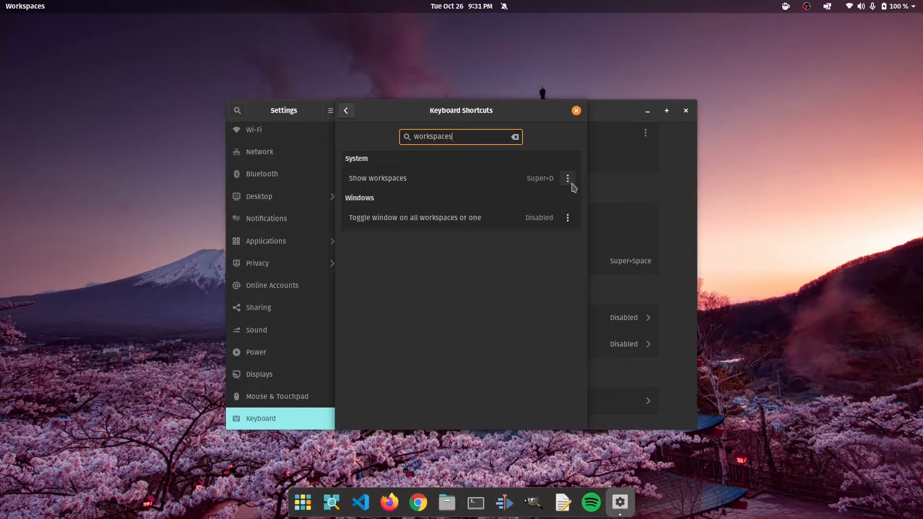
# Step: Add Super+Tab as another shortcut for Show workspaces and set it
pyautogui.click(567, 178)
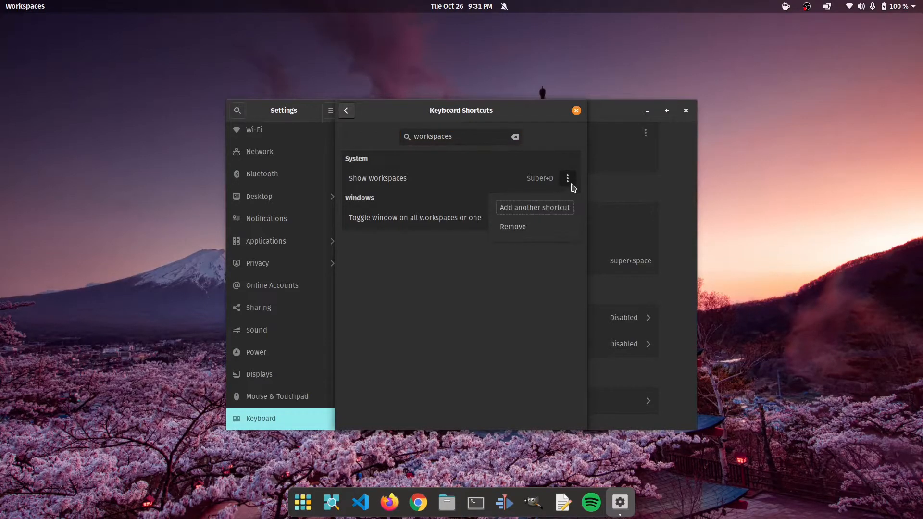
pyautogui.moveTo(517, 211)
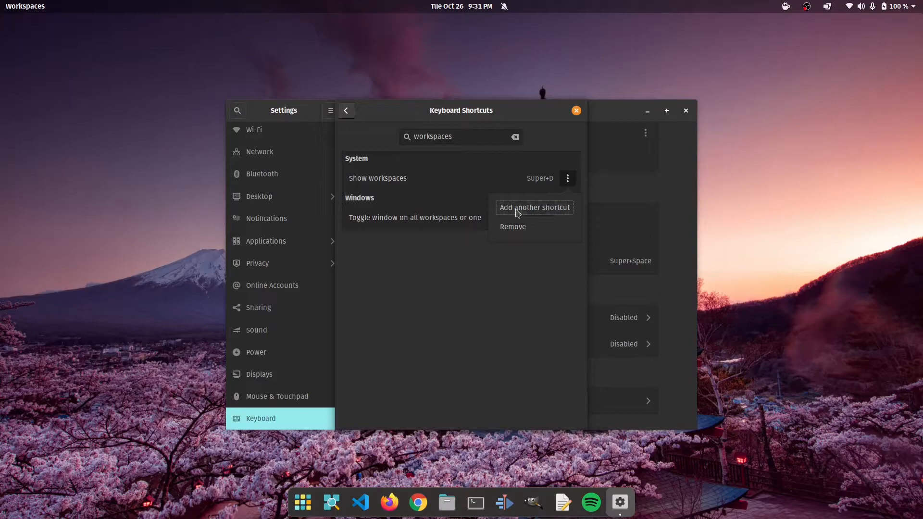
pyautogui.click(534, 208)
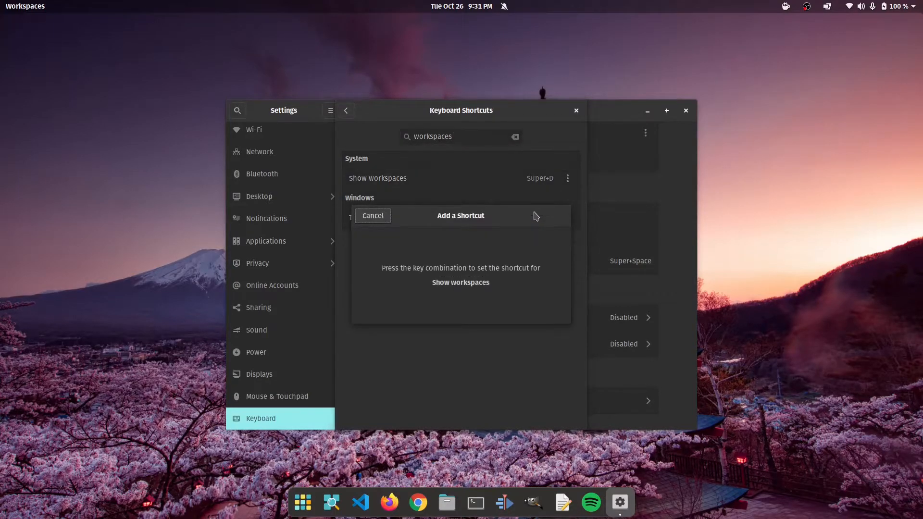
pyautogui.moveTo(450, 255)
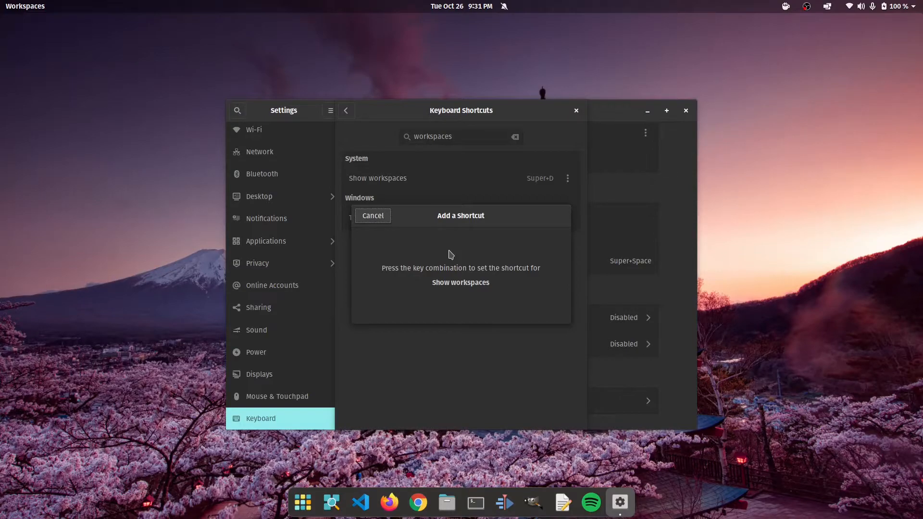
pyautogui.press('Super+Tab')
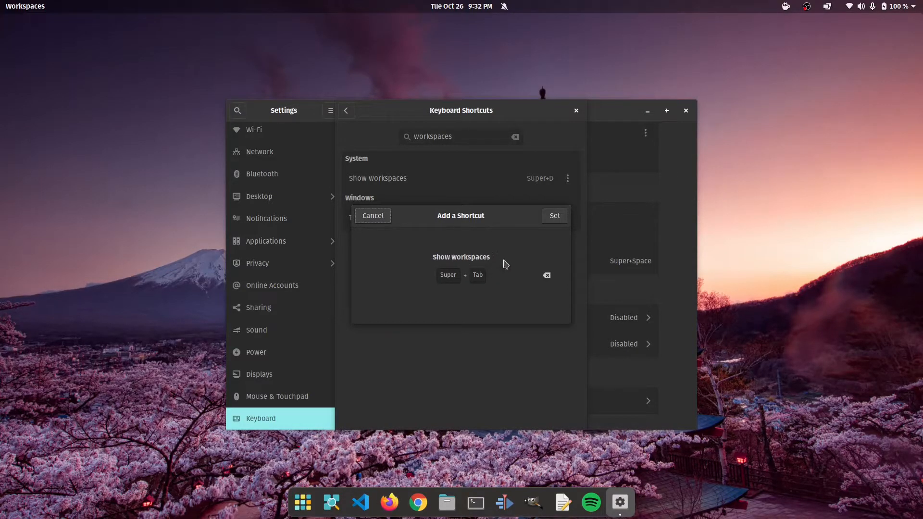
pyautogui.click(554, 215)
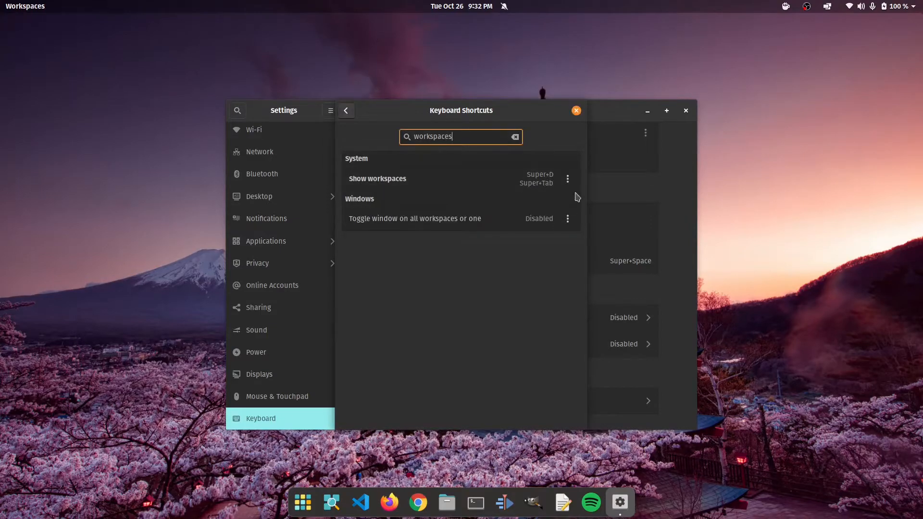
# Step: Remove the Super+D binding from Show workspaces and go to the Custom Shortcuts category
pyautogui.click(567, 179)
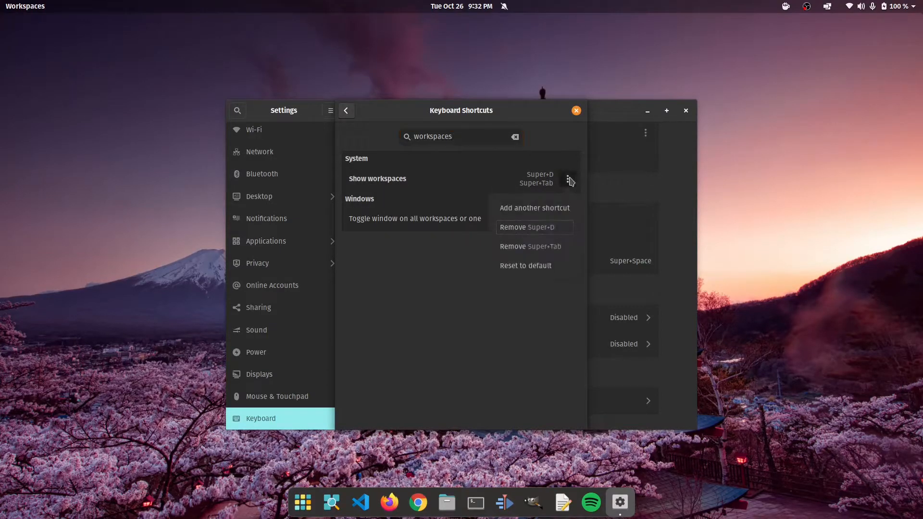
pyautogui.moveTo(543, 231)
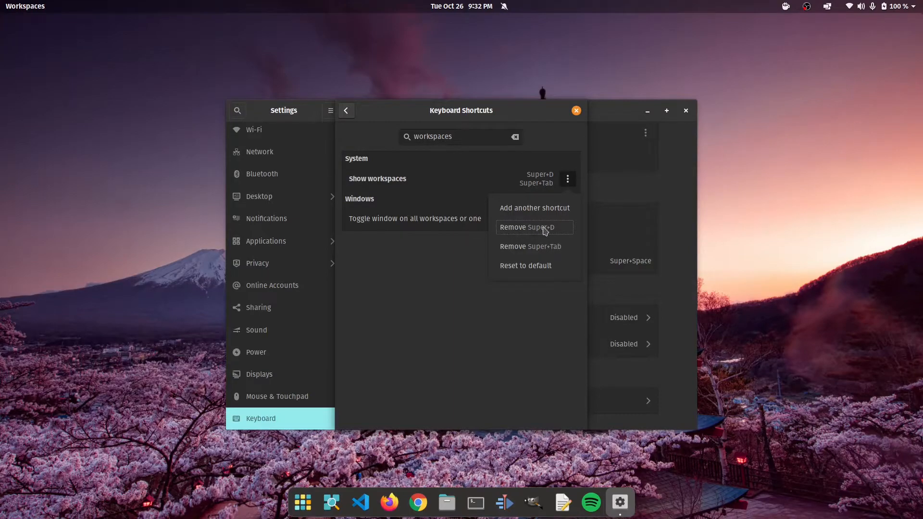
pyautogui.moveTo(552, 232)
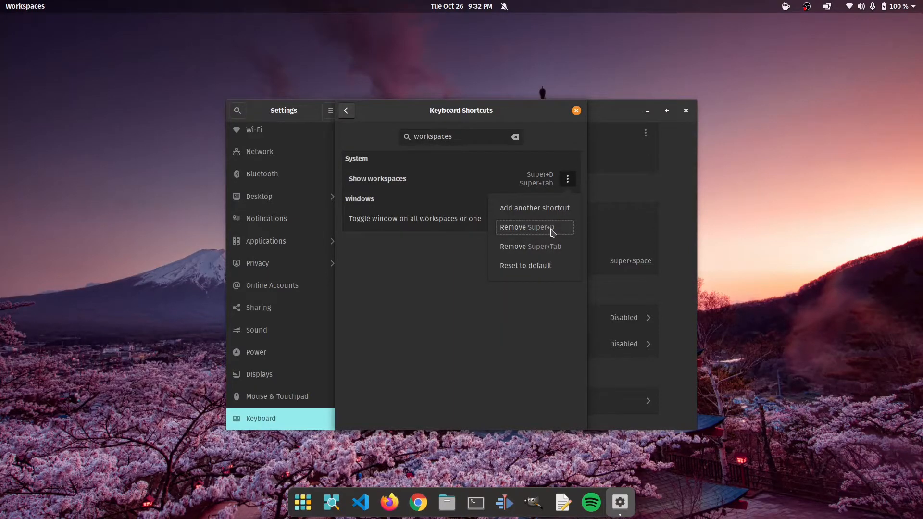
pyautogui.moveTo(544, 271)
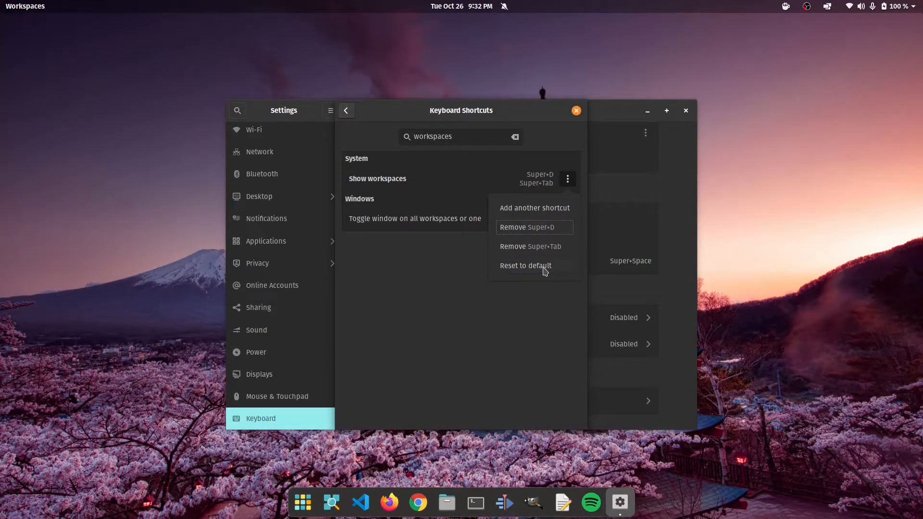
pyautogui.moveTo(522, 230)
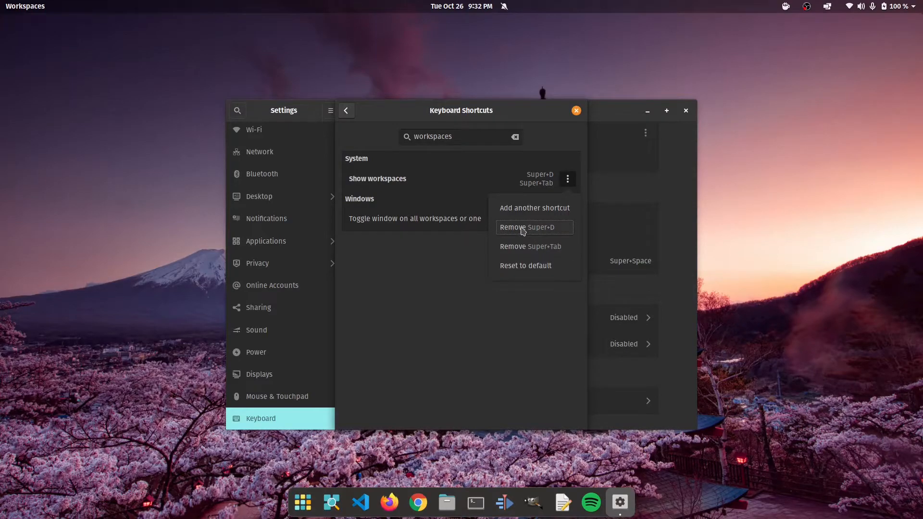
pyautogui.click(513, 227)
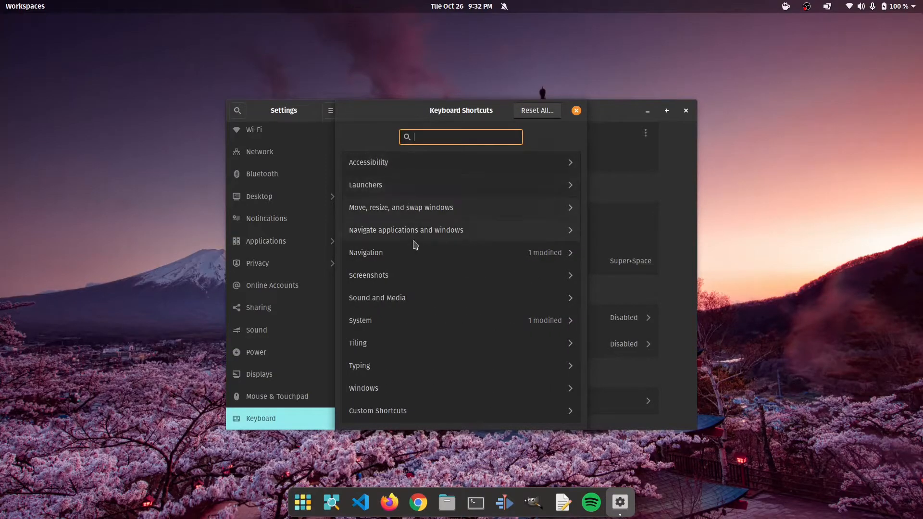
pyautogui.click(377, 411)
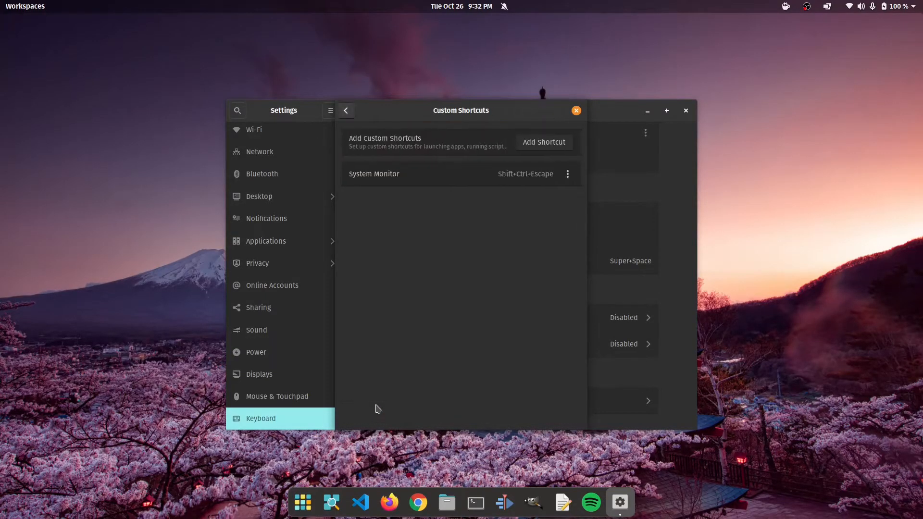
pyautogui.moveTo(475, 502)
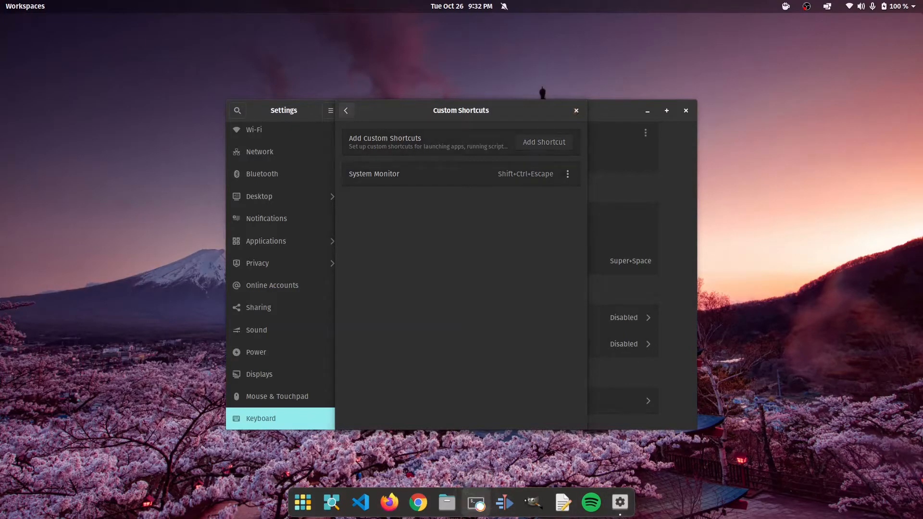
# Step: Run gnome-system-monitor from a Terminal to launch System Monitor, then close its window
pyautogui.click(474, 502)
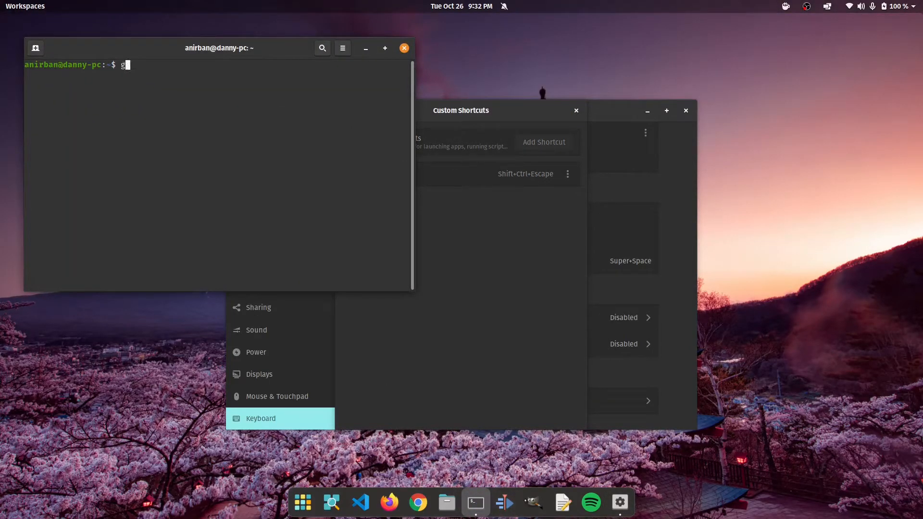
pyautogui.write('nome-sys')
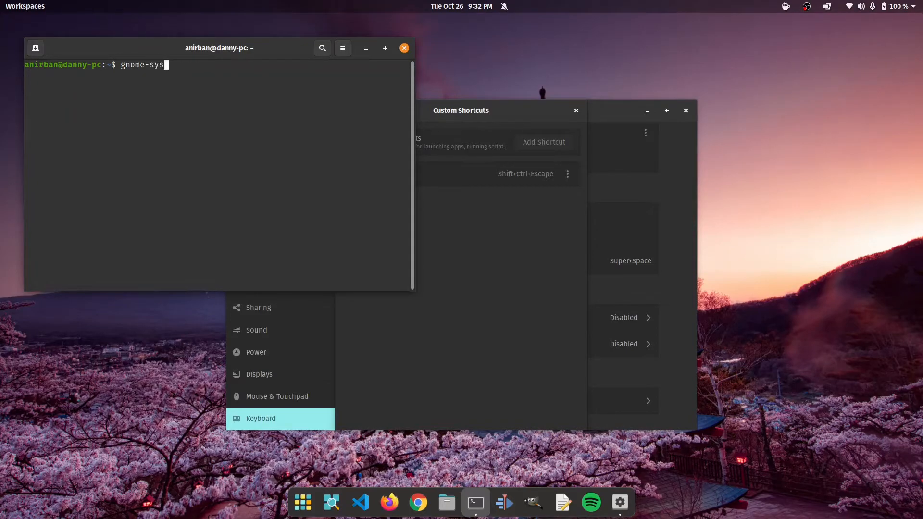
pyautogui.write('tem-moni')
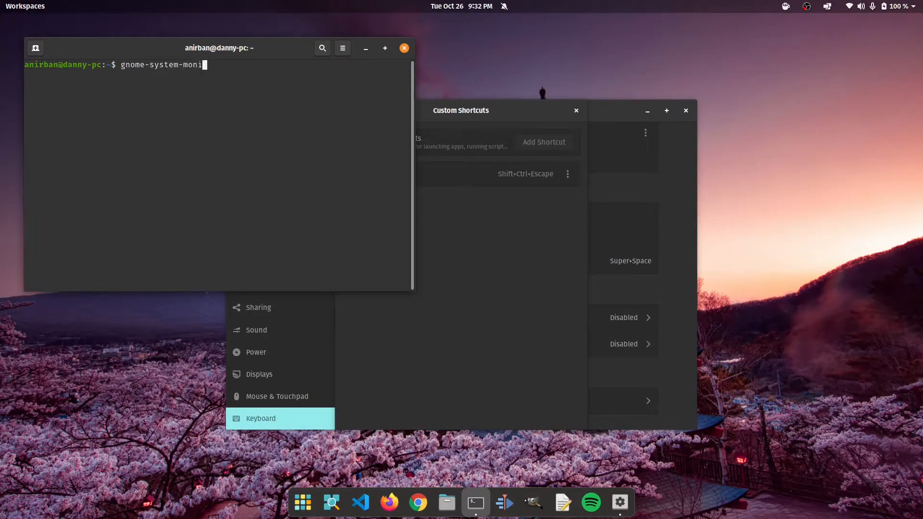
pyautogui.press('Return')
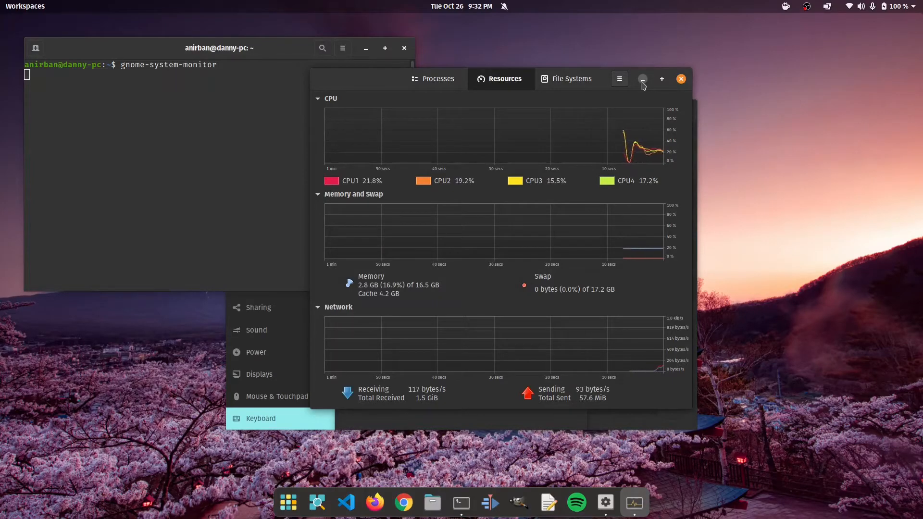
pyautogui.click(681, 78)
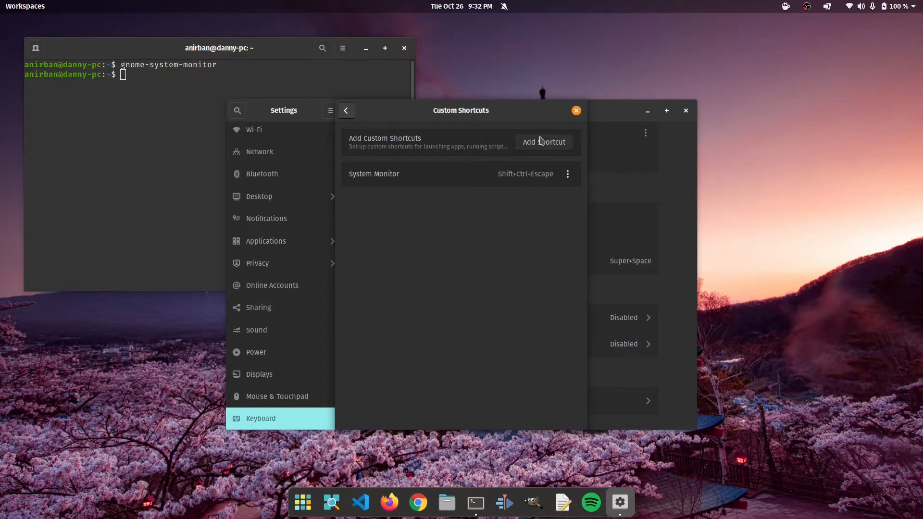
pyautogui.click(544, 142)
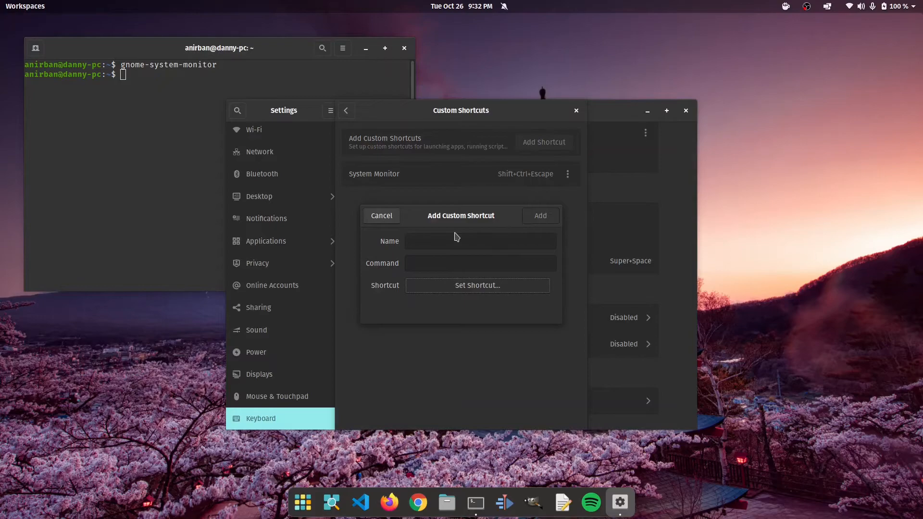
pyautogui.click(480, 263)
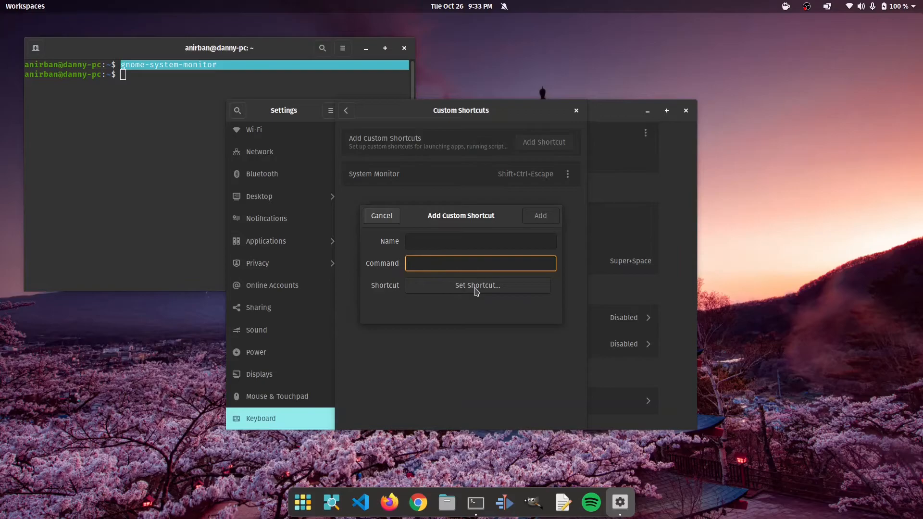
pyautogui.click(381, 216)
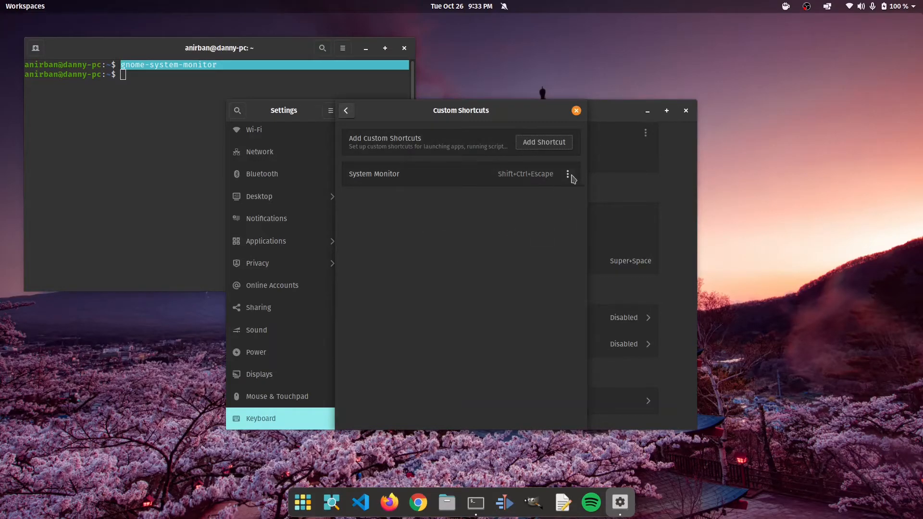
# Step: Review the System Monitor custom shortcut: command gnome-system-monitor on Shift+Ctrl+Escape
pyautogui.click(374, 175)
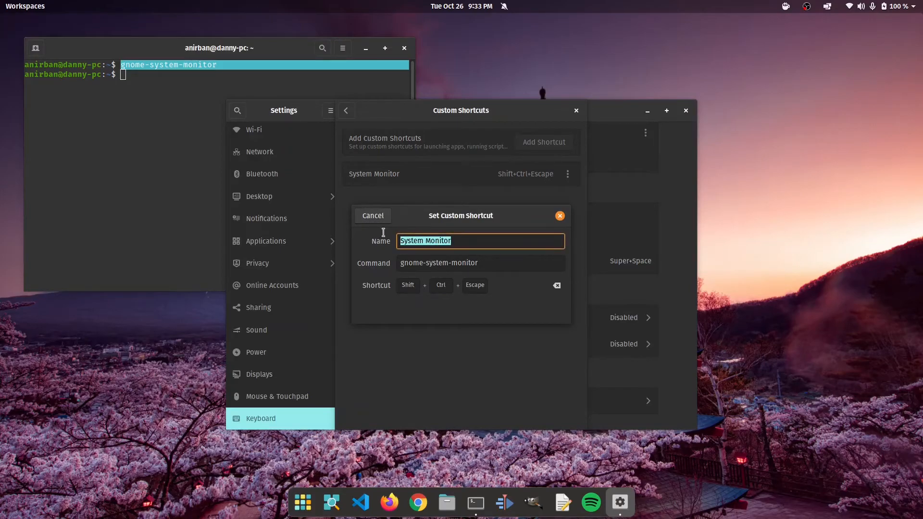
pyautogui.click(480, 262)
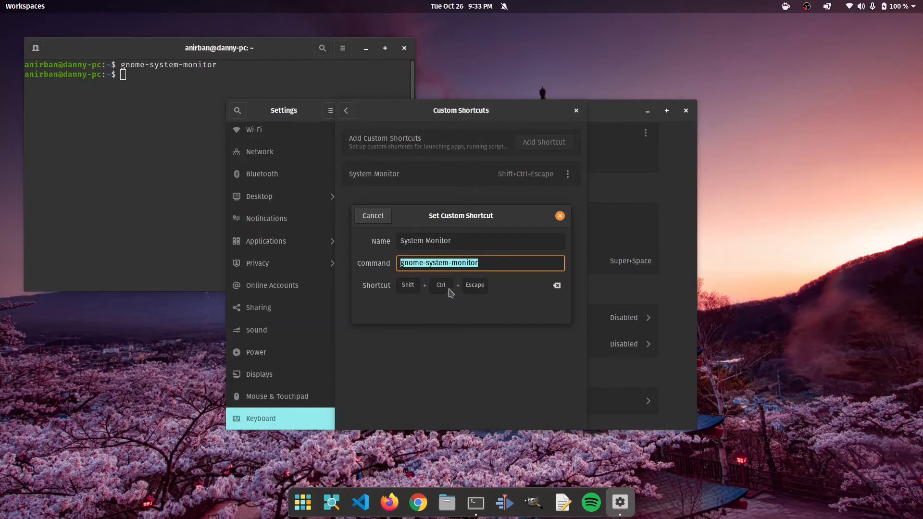
pyautogui.moveTo(474, 285)
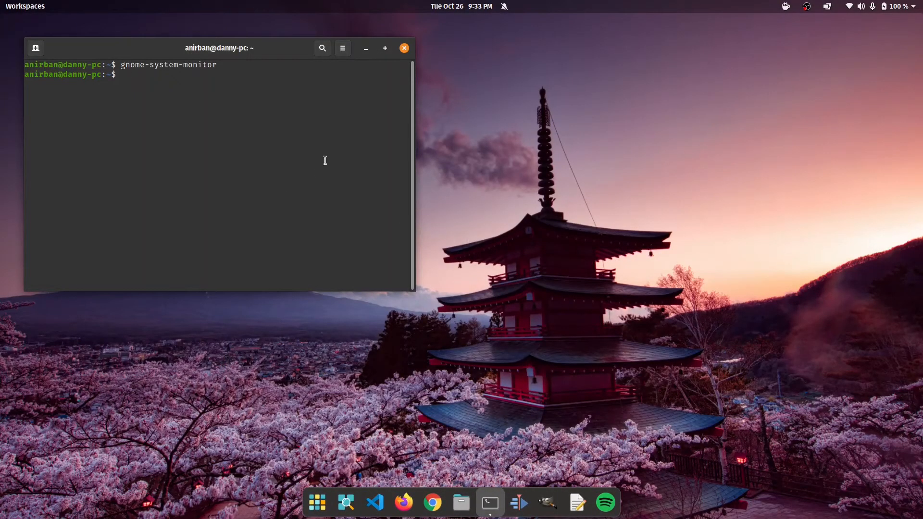
# Step: Close the Terminal window, leaving the Pop!_OS desktop empty
pyautogui.click(403, 48)
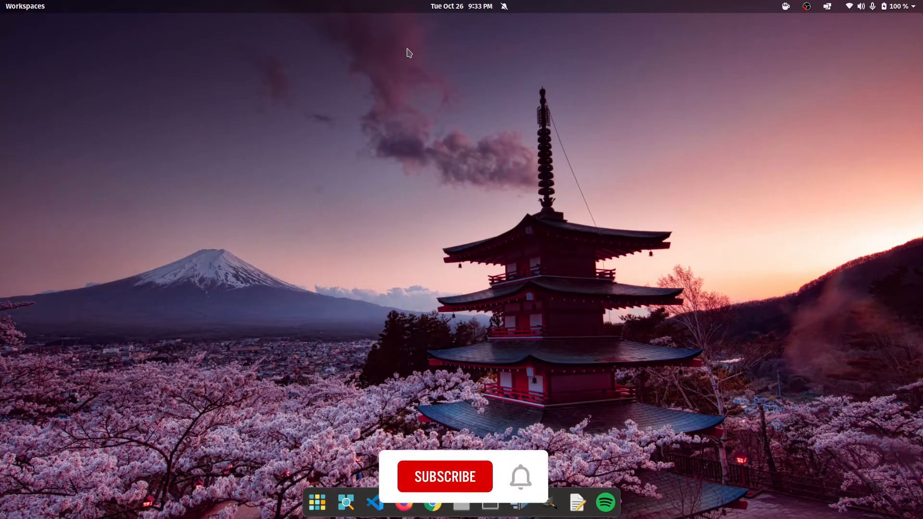
pyautogui.click(445, 477)
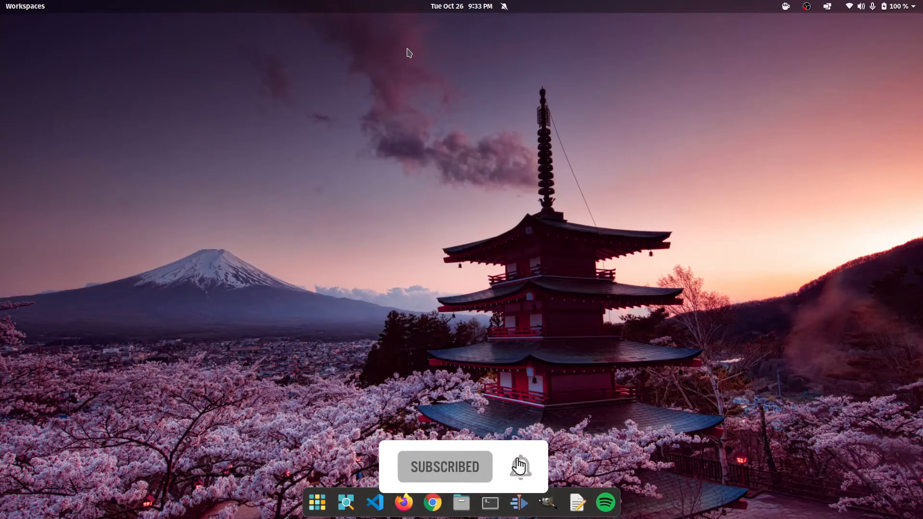